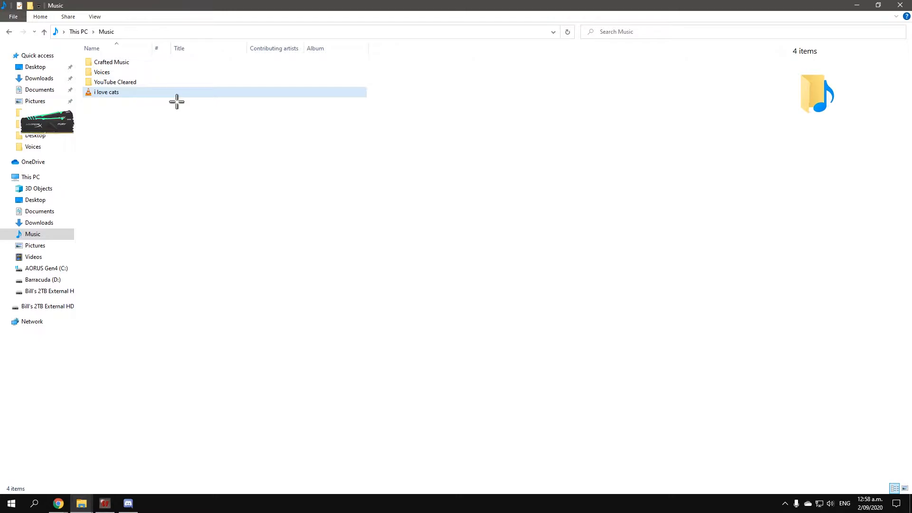
# - Play the 'i love cats' MP3 from the Music folder in VLC, then close the player
pyautogui.doubleClick(106, 92)
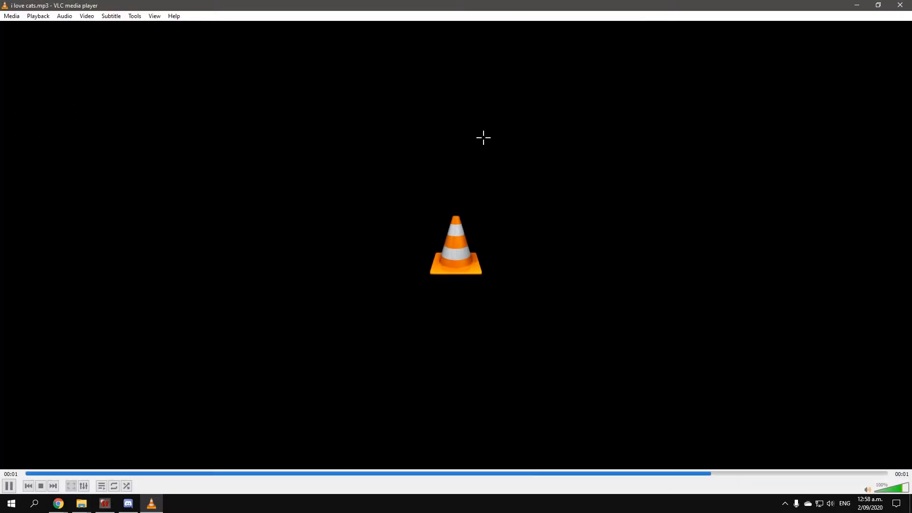
pyautogui.click(81, 503)
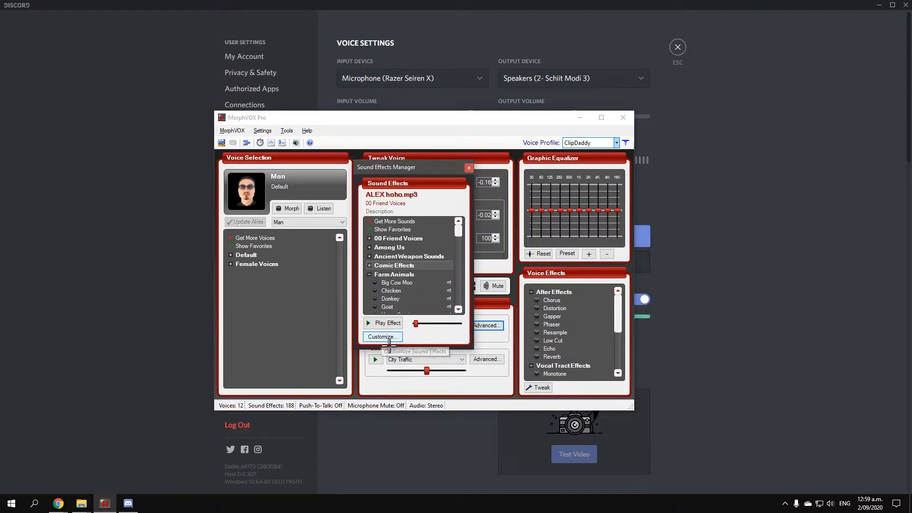
# - Create a new custom sound effects pack named 'I love cats' via the Customize wizard
pyautogui.click(381, 336)
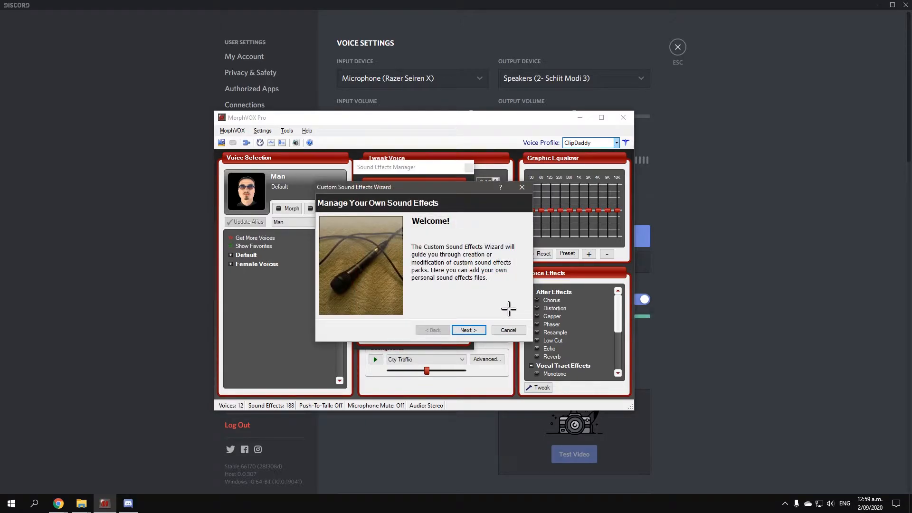
pyautogui.click(467, 329)
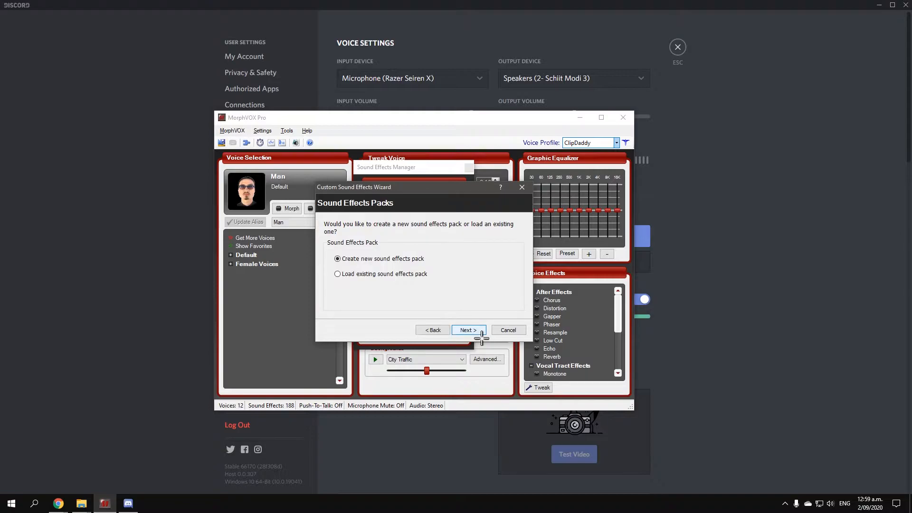
pyautogui.click(467, 329)
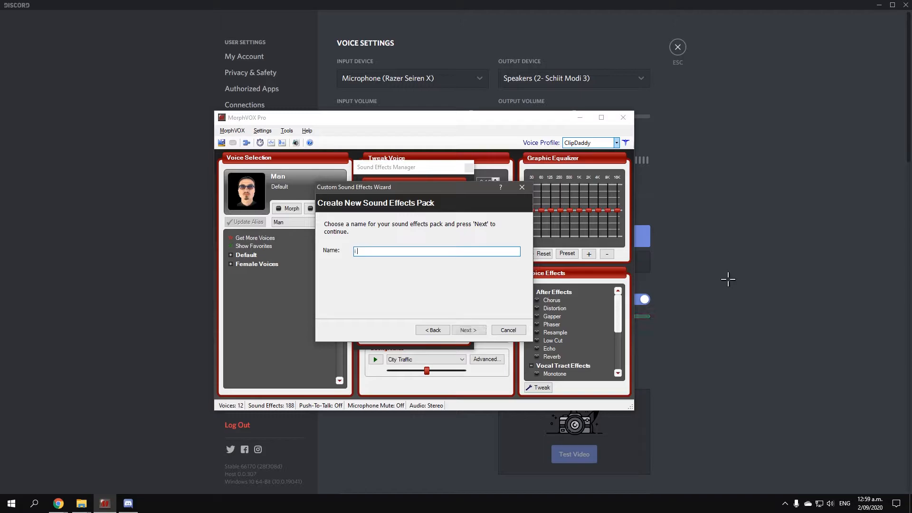
pyautogui.write('I love cats')
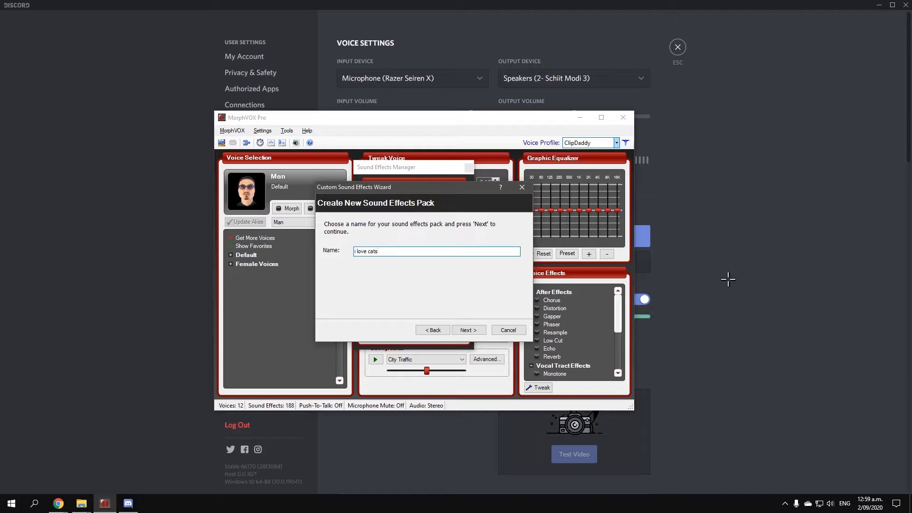
pyautogui.moveTo(501, 315)
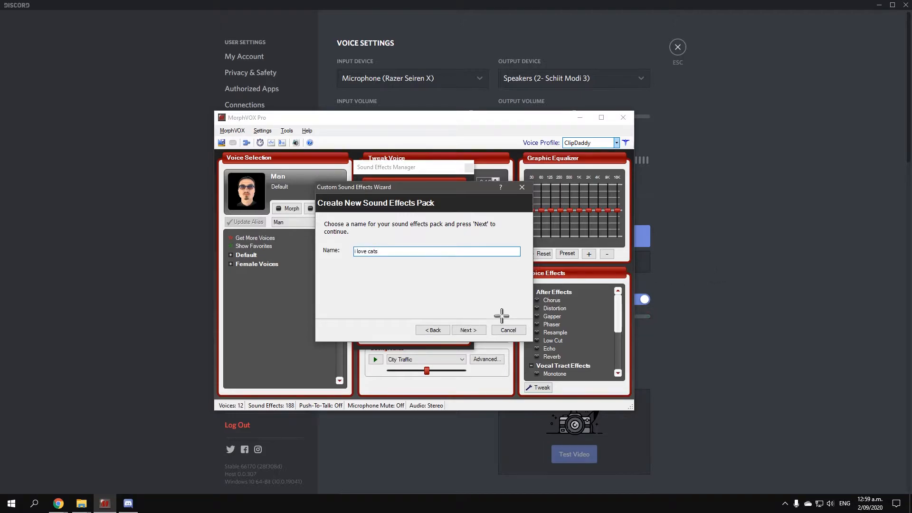
pyautogui.click(467, 329)
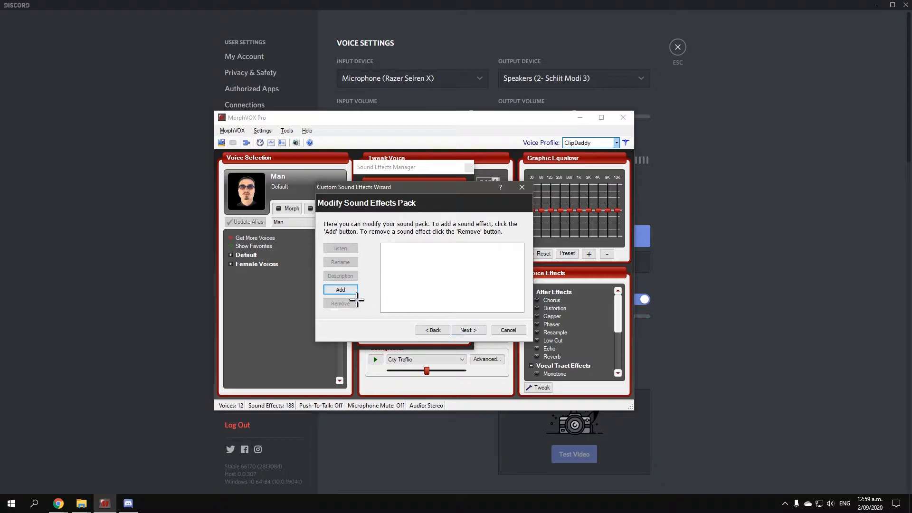
# - Add the 'i love cats' audio file from the Music folder to the pack
pyautogui.click(340, 290)
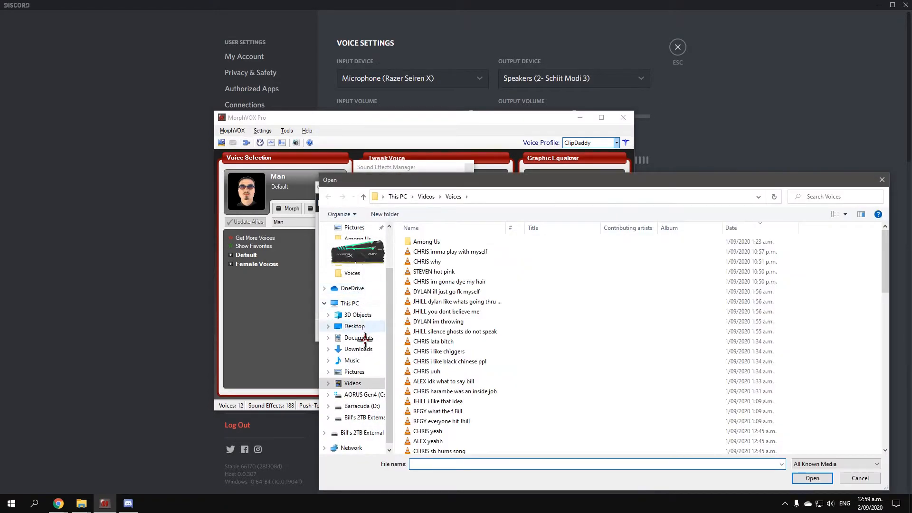
pyautogui.click(352, 360)
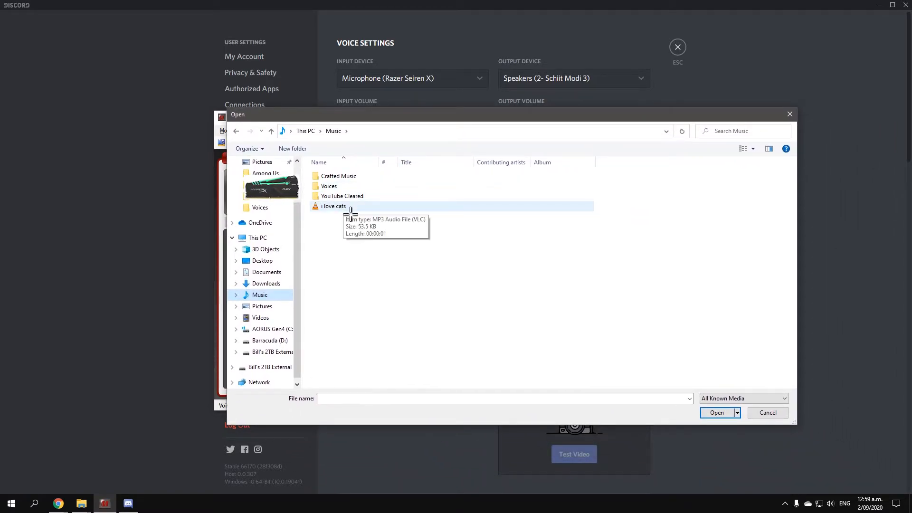
pyautogui.click(716, 412)
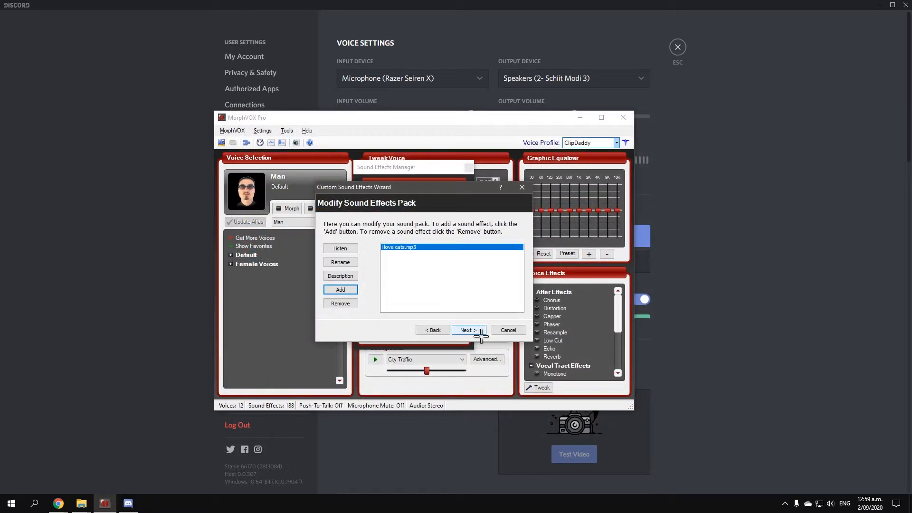
# - Save the 'i love cats' pack and finish the wizard
pyautogui.click(467, 329)
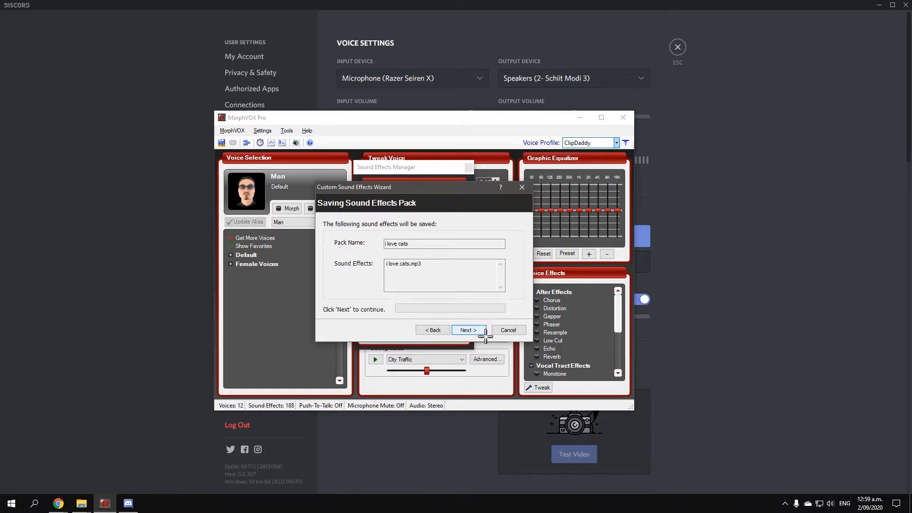
pyautogui.click(467, 330)
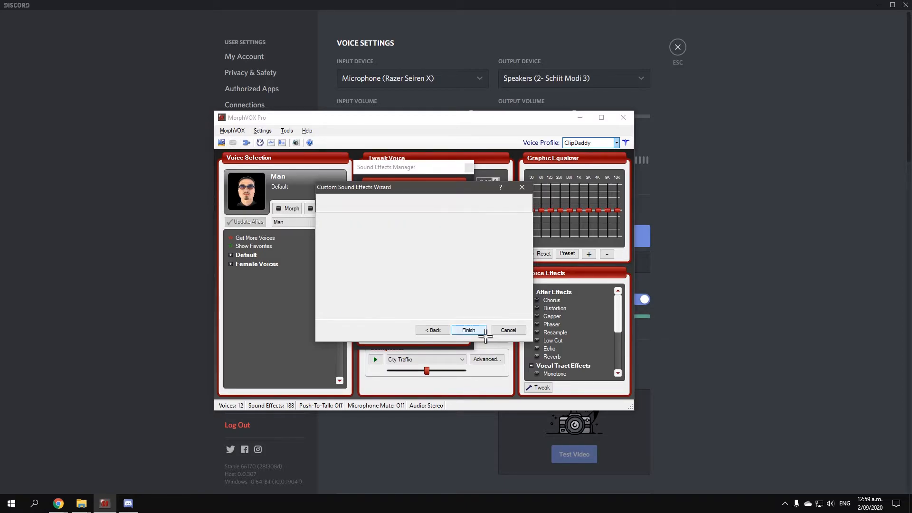
pyautogui.click(468, 329)
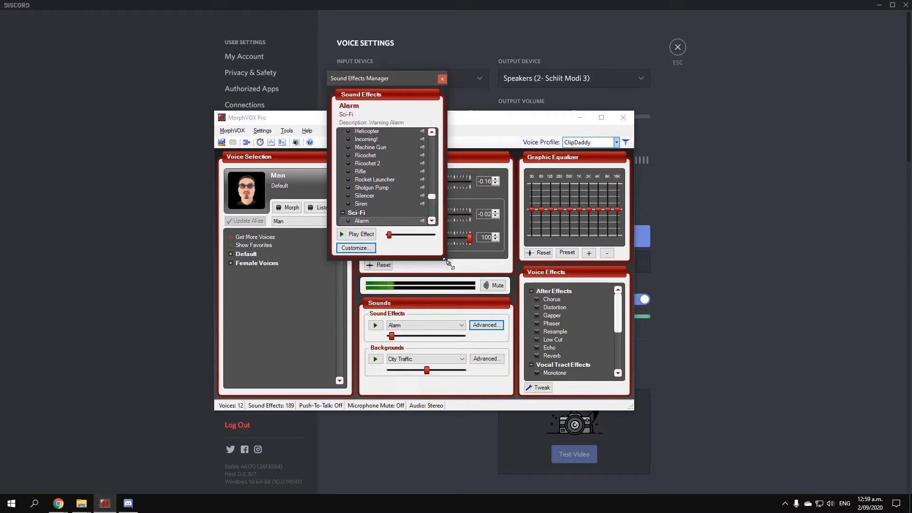
# - Select 'i love cats.mp3' from the new category as the current sound effect
pyautogui.scroll(-3)
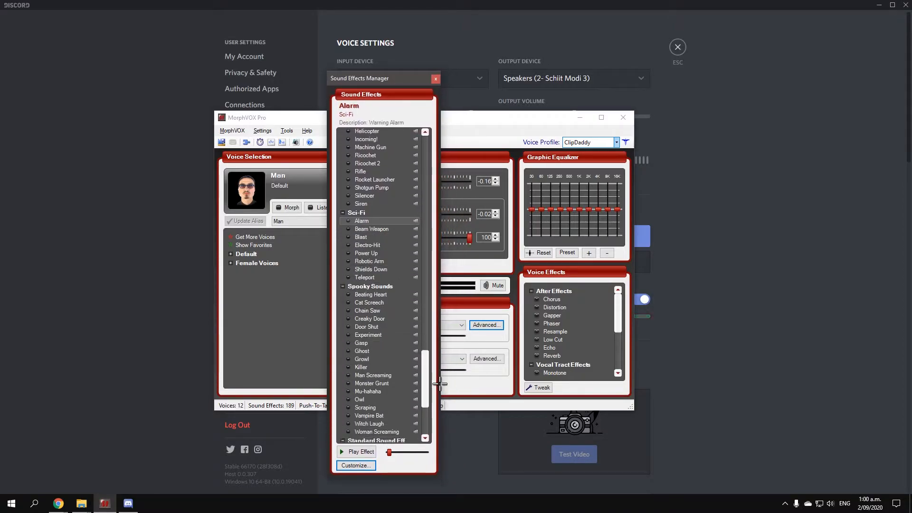
pyautogui.scroll(-3)
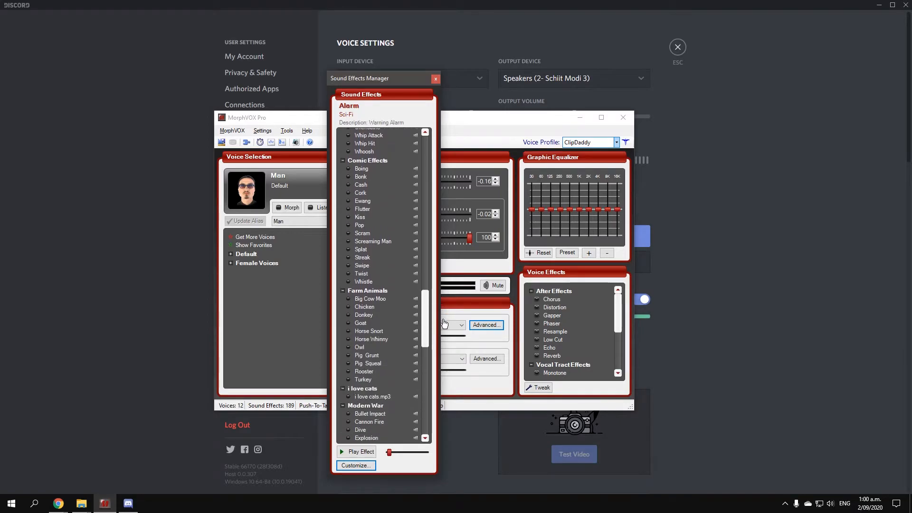
pyautogui.click(371, 302)
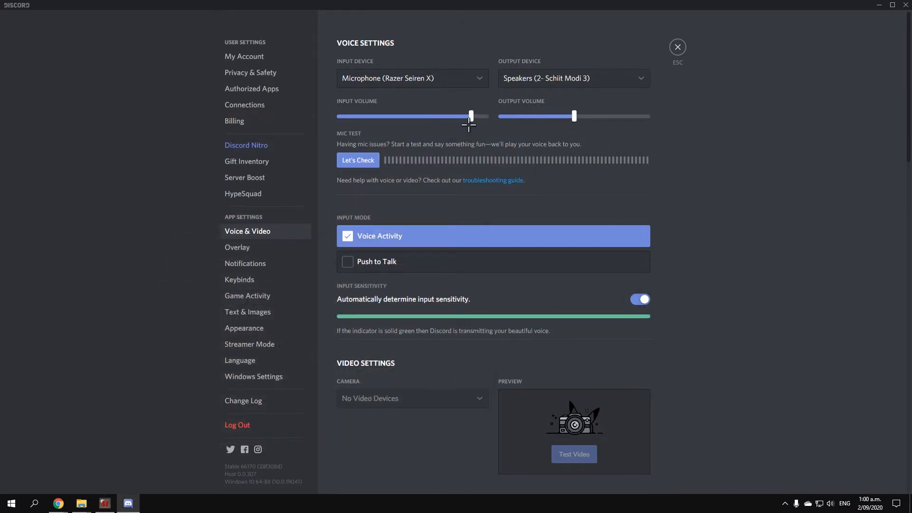
# - Set Discord's input device to Microphone (Screaming Bee Audio)
pyautogui.click(411, 78)
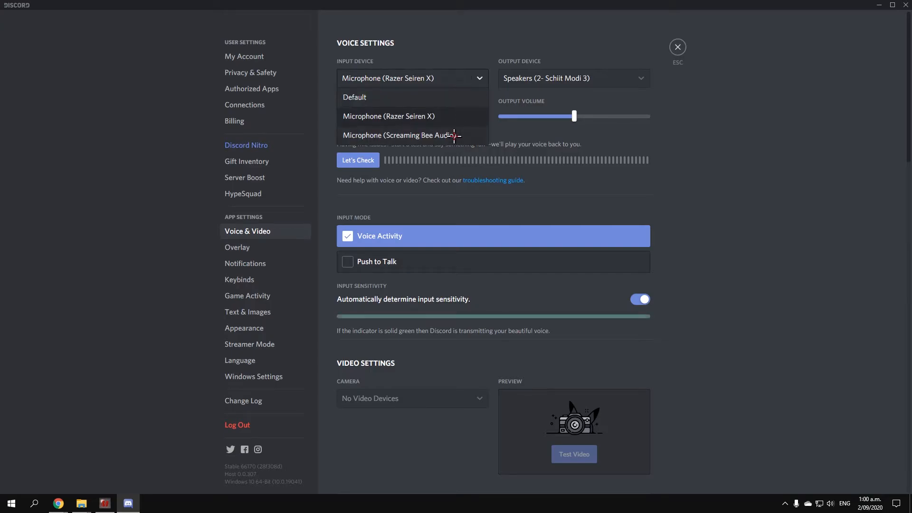
pyautogui.click(398, 135)
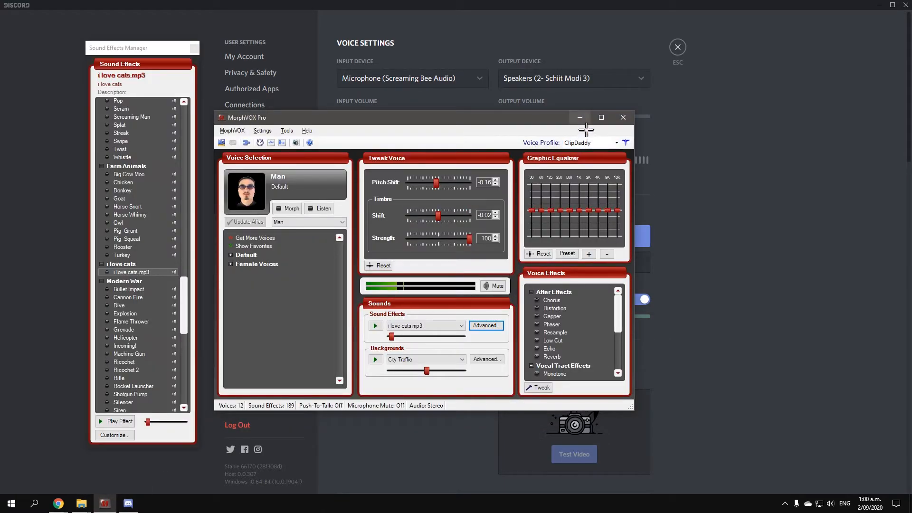
pyautogui.moveTo(579, 117)
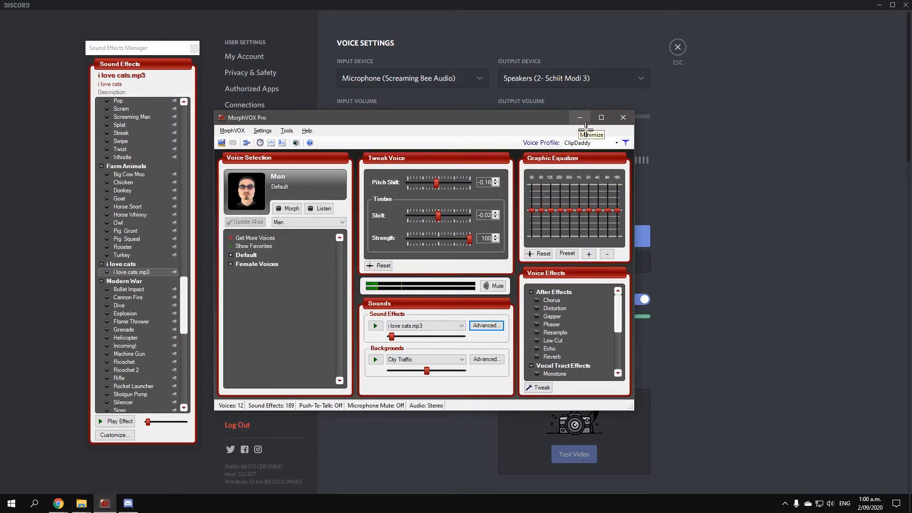
# - Minimise the MorphVOX Pro window, leaving Discord's voice settings visible
pyautogui.click(578, 117)
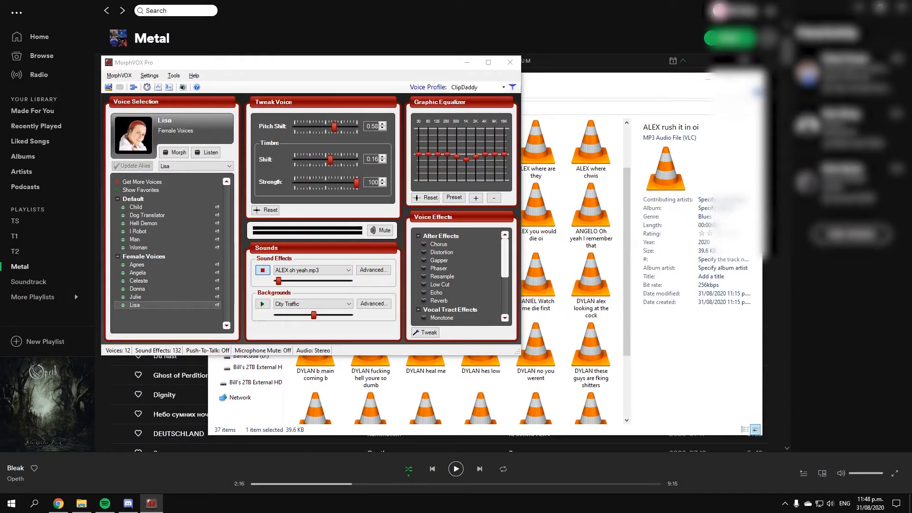
# - Play and stop the 'ALEX oh yeah.mp3' sound effect several times to demonstrate it
pyautogui.click(262, 270)
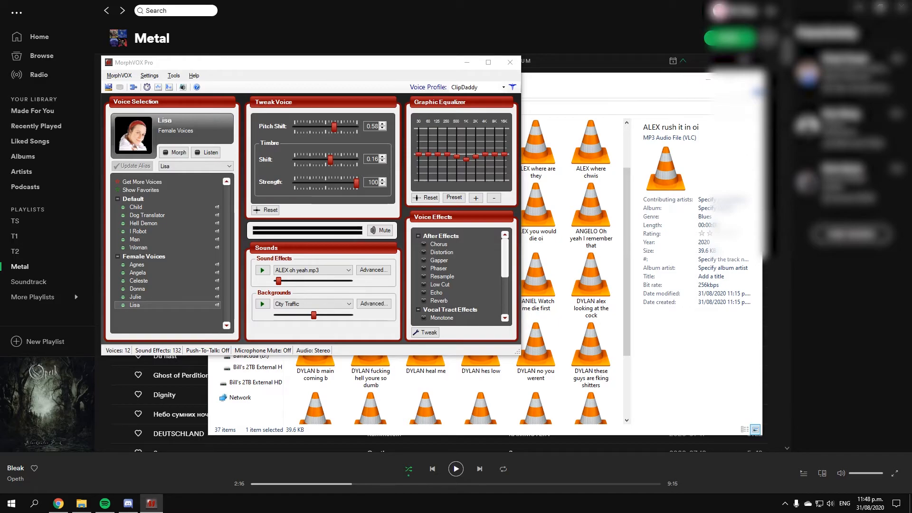
pyautogui.click(262, 270)
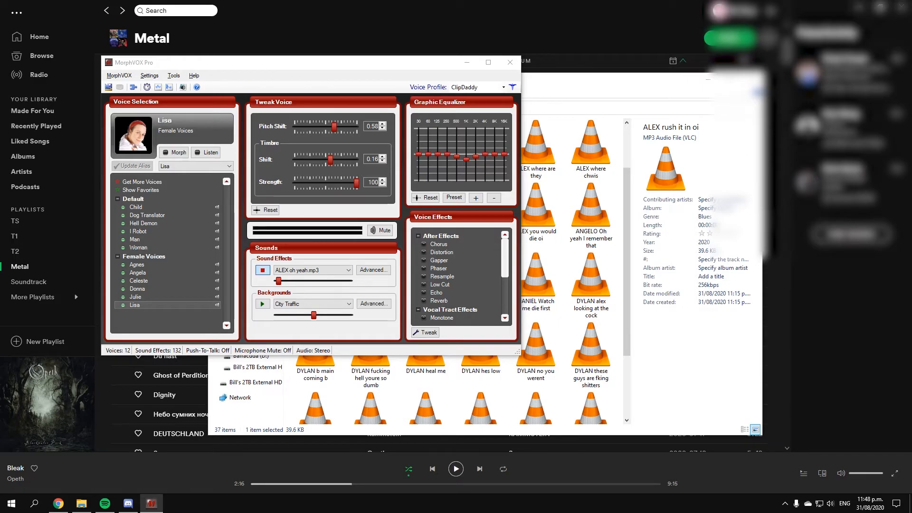
pyautogui.click(262, 270)
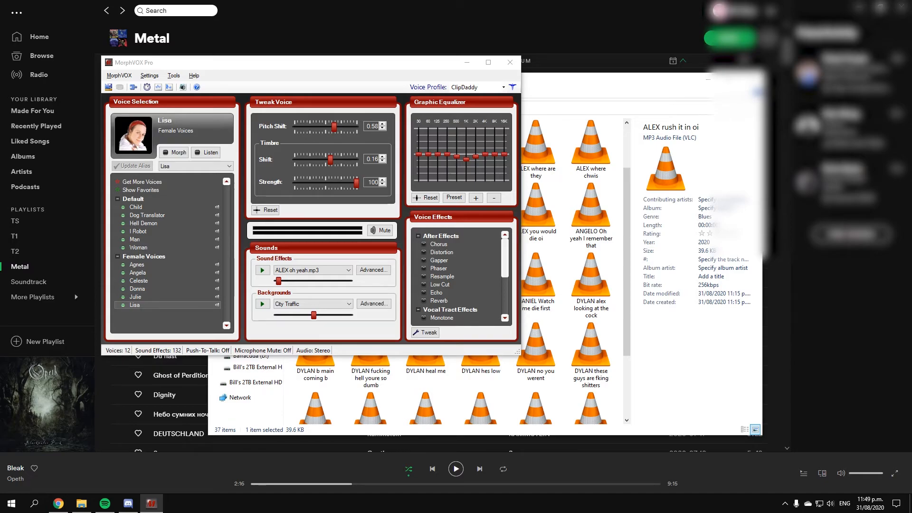
pyautogui.click(309, 269)
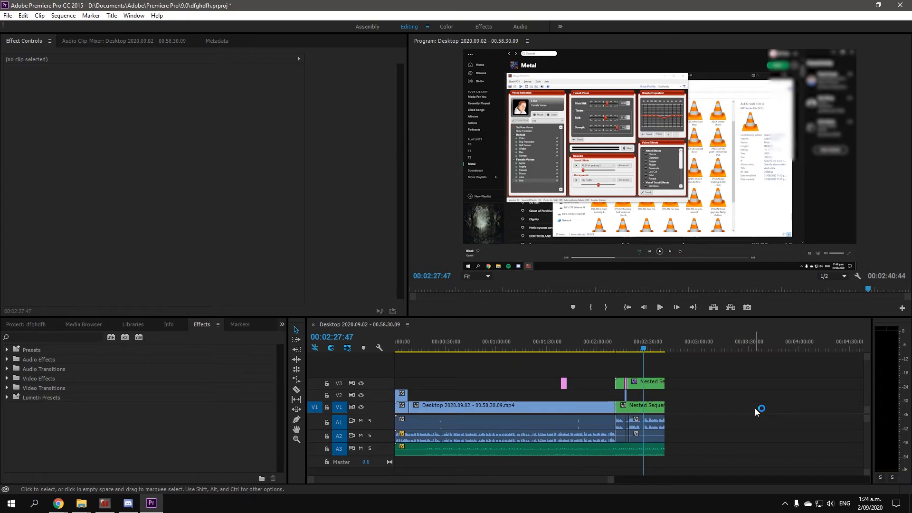
pyautogui.moveTo(761, 411)
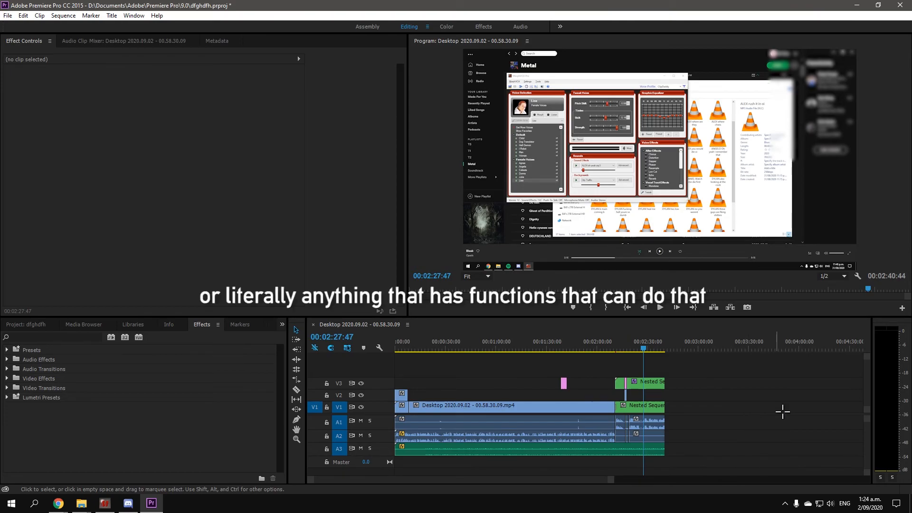
# - Open Premiere Pro's File menu with Import highlighted
pyautogui.click(7, 15)
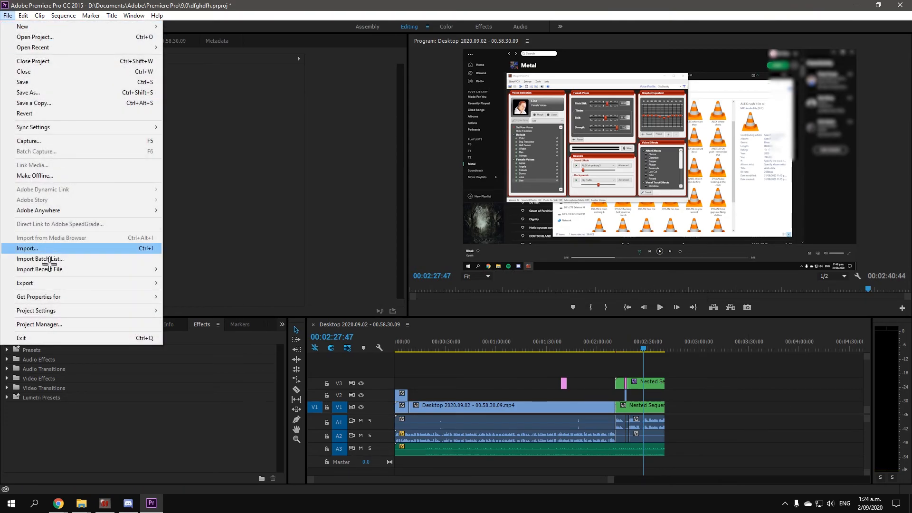